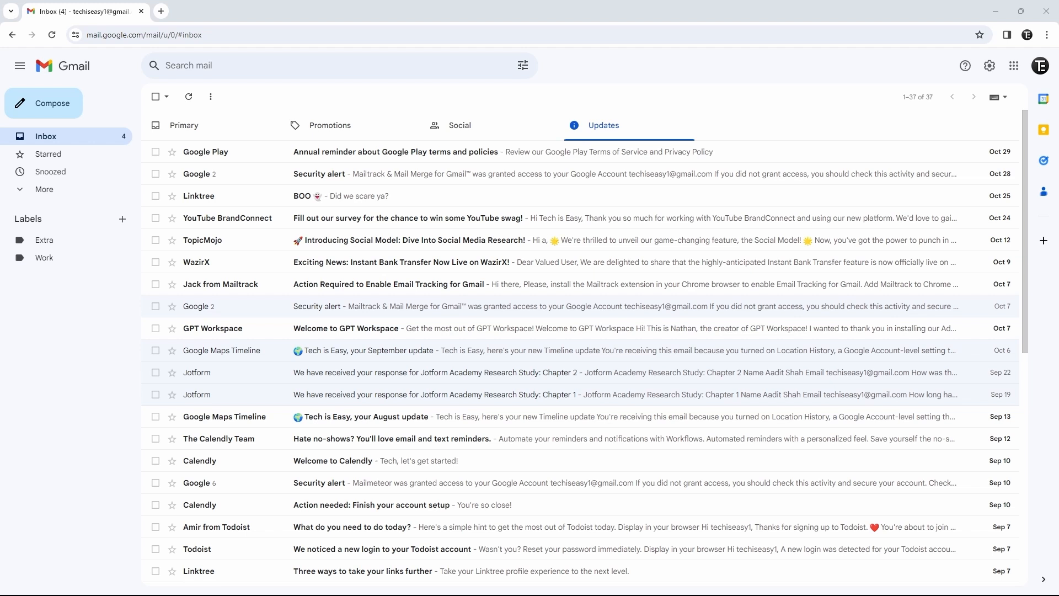
mouse_move(307, 217)
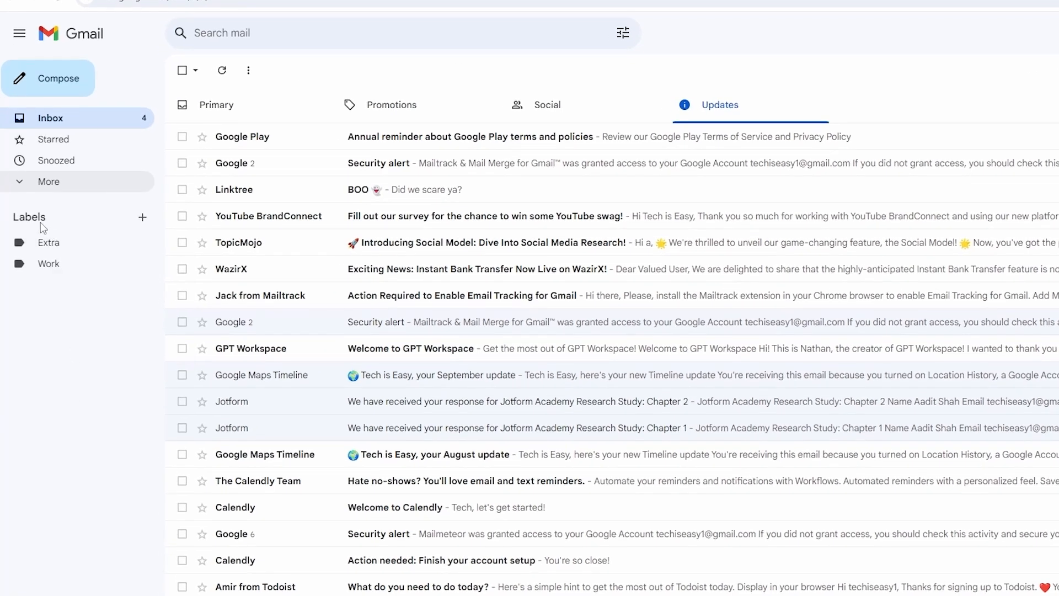
mouse_move(74, 229)
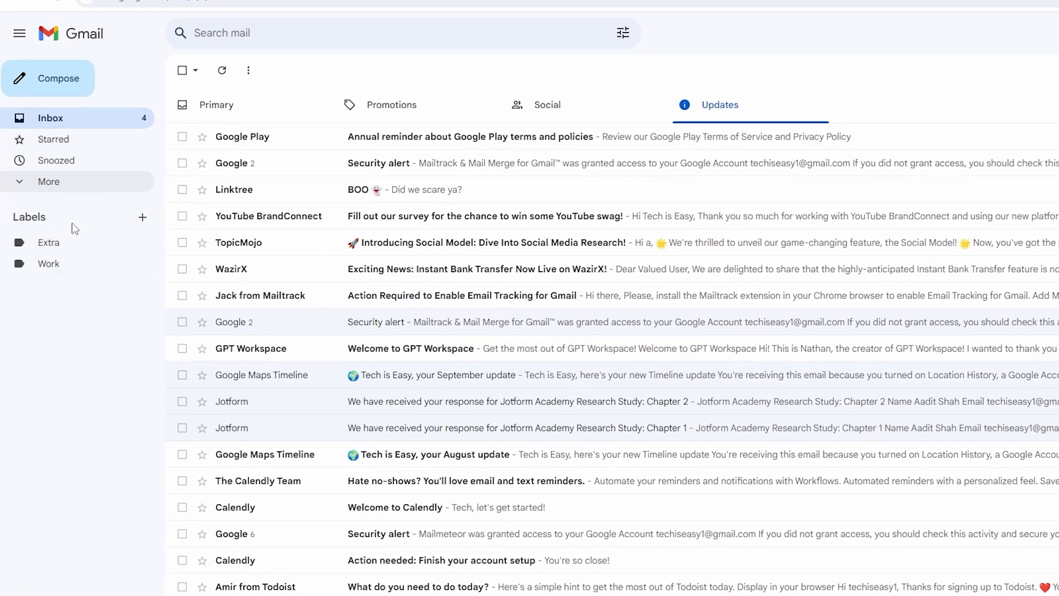
mouse_move(143, 217)
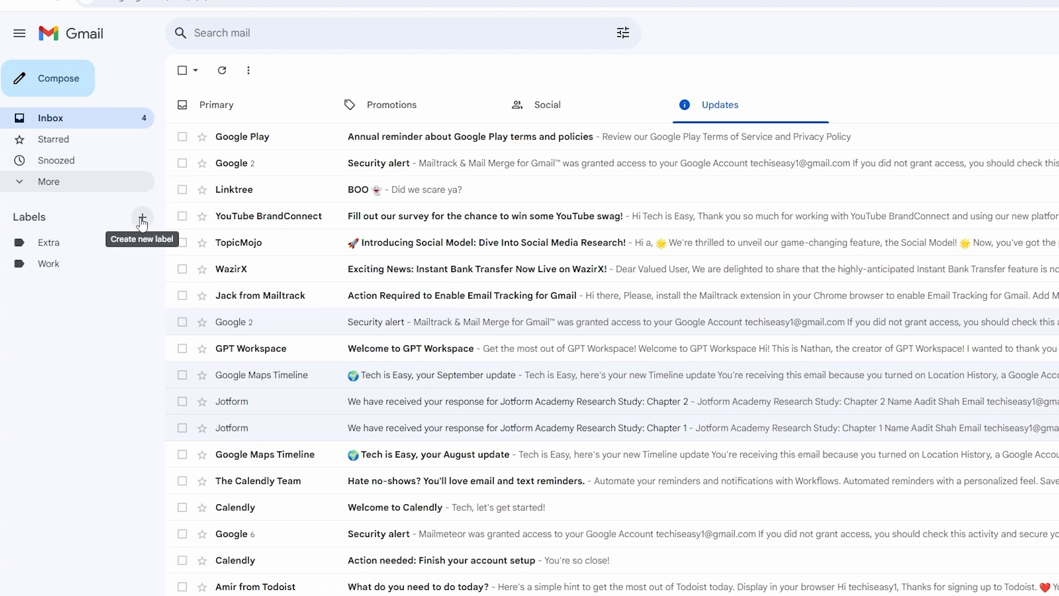
Start a new label named Important, then abandon creating it
left_click(143, 218)
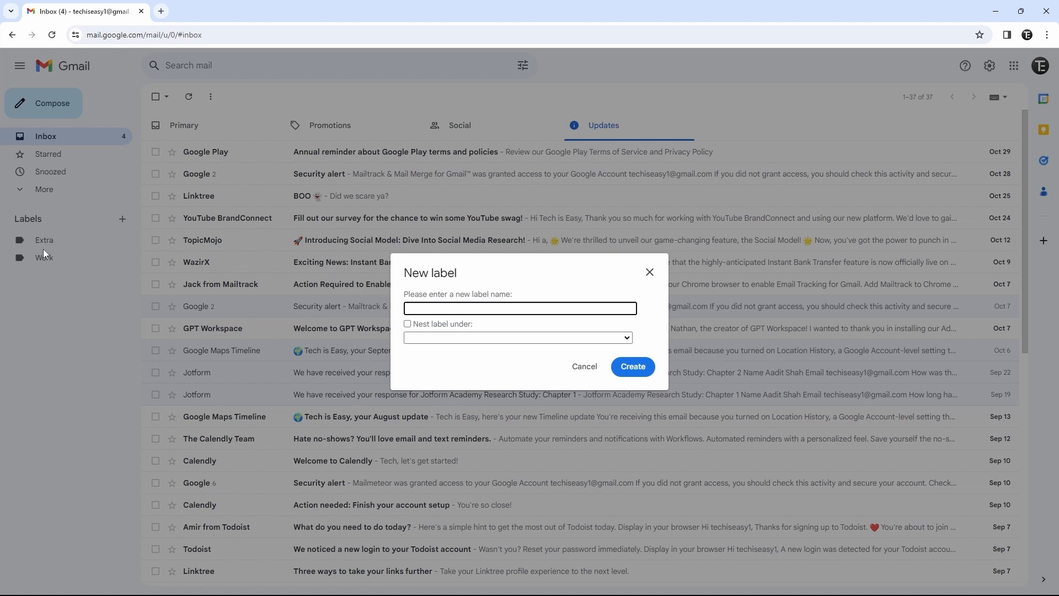
mouse_move(110, 255)
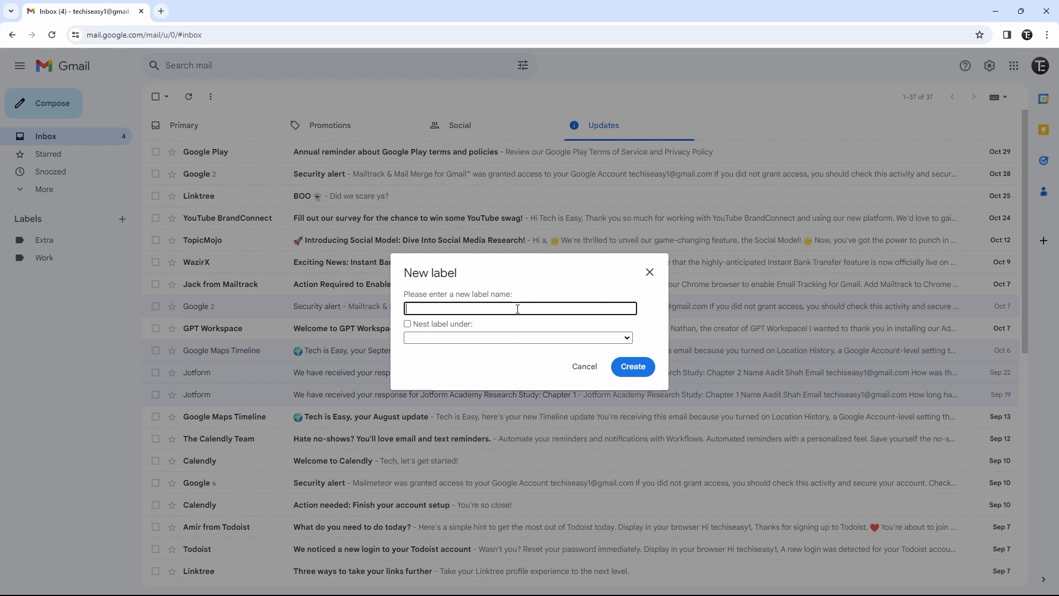
type("Important")
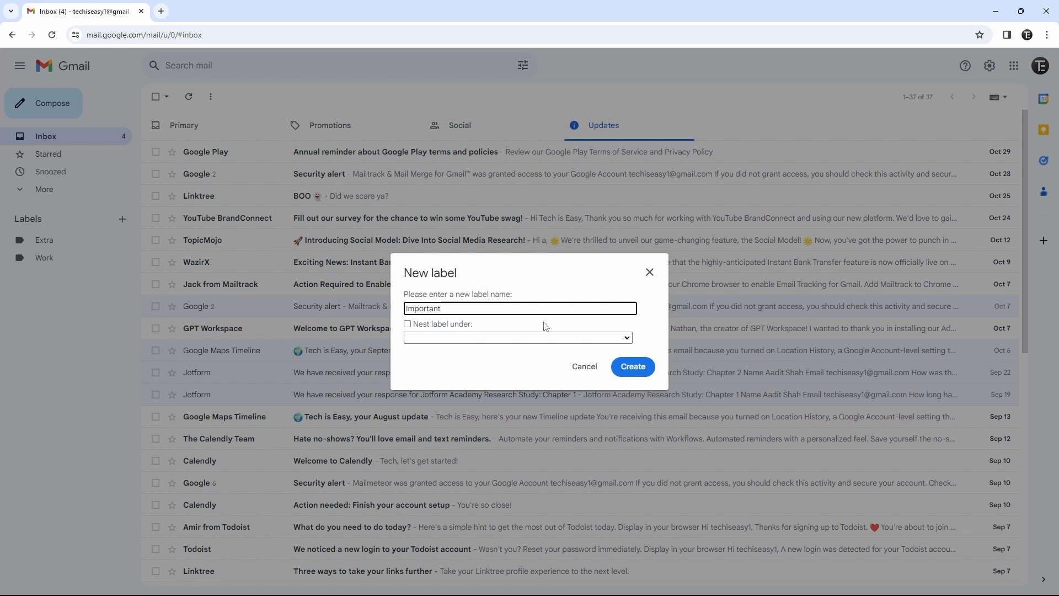
left_click(631, 366)
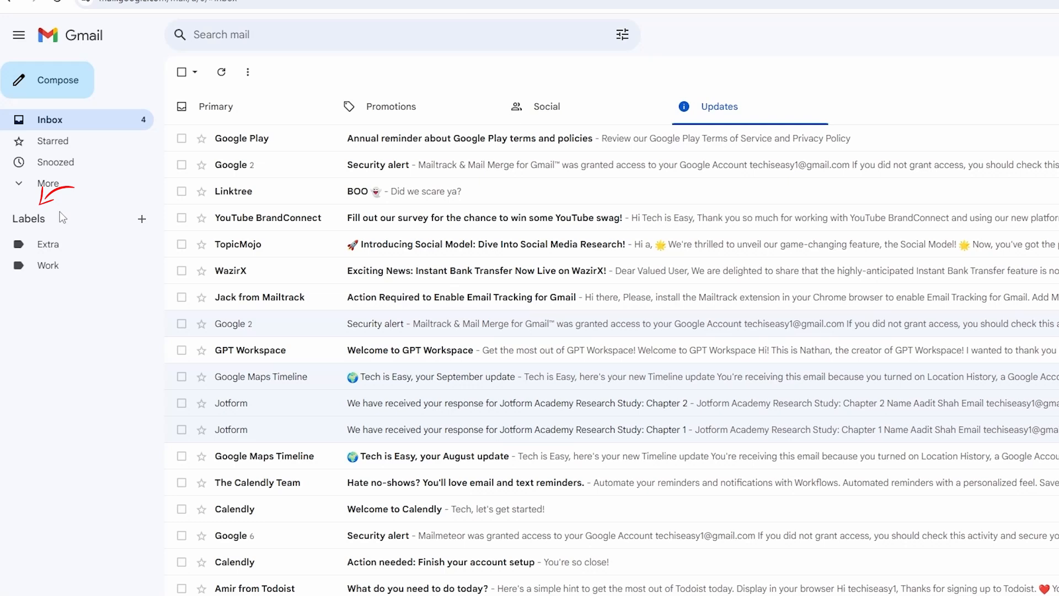
mouse_move(106, 231)
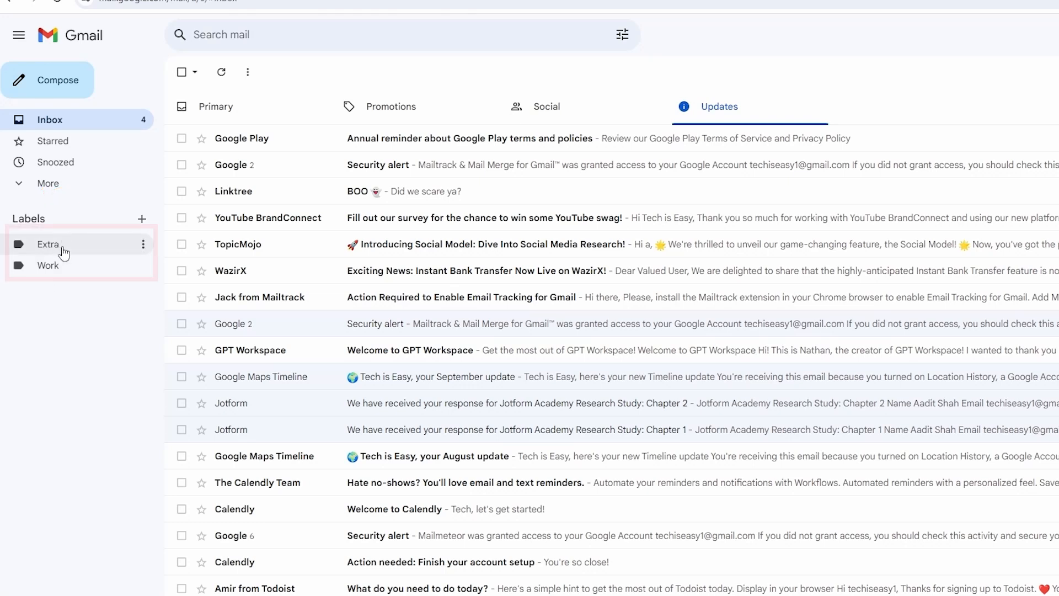
mouse_move(74, 265)
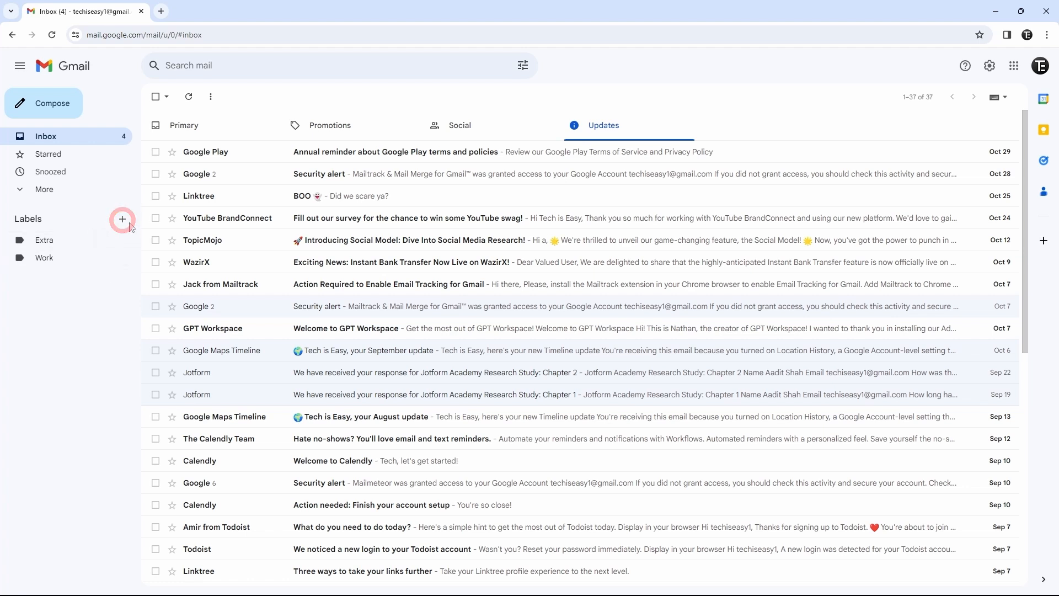
Create a new label named YouTube
left_click(123, 218)
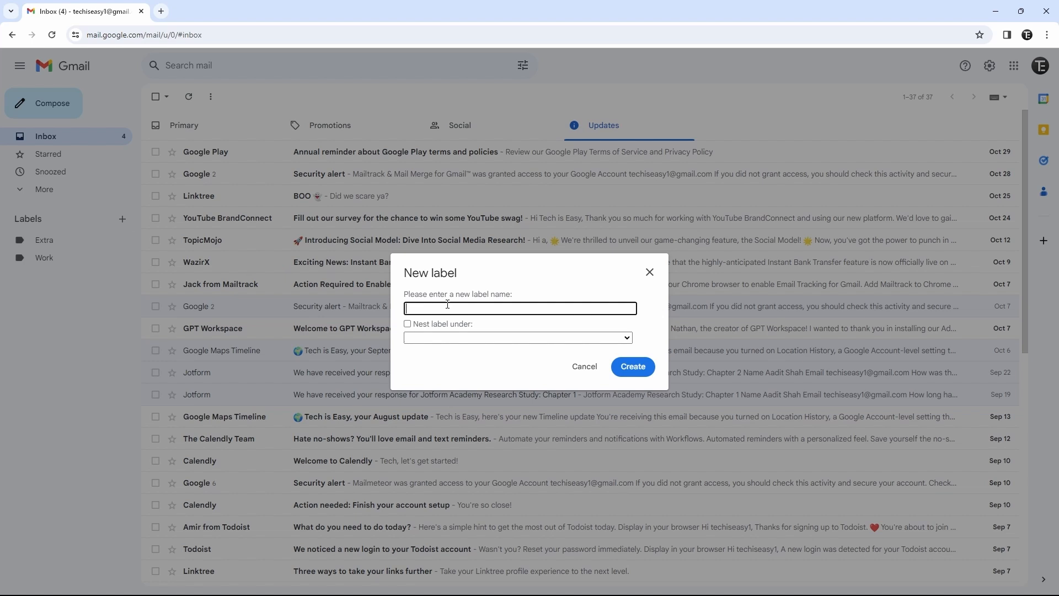
type("YouTube")
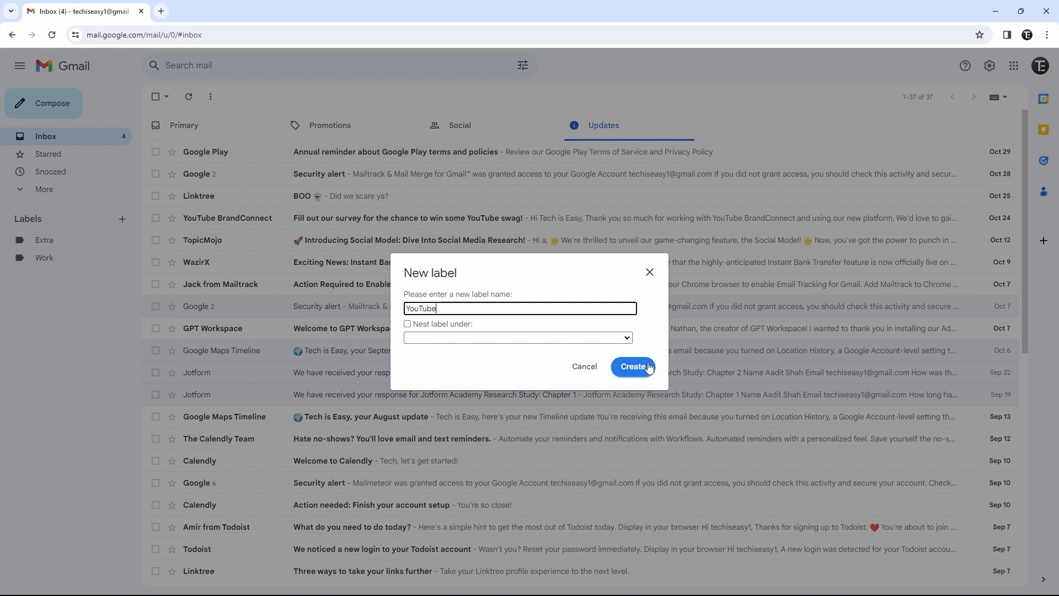
left_click(632, 366)
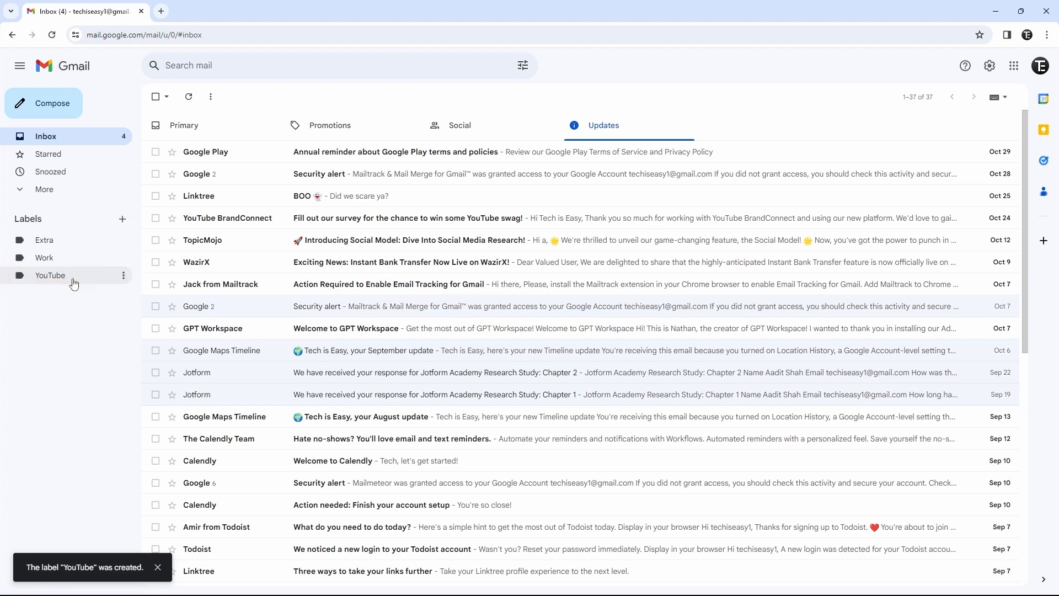
left_click(50, 274)
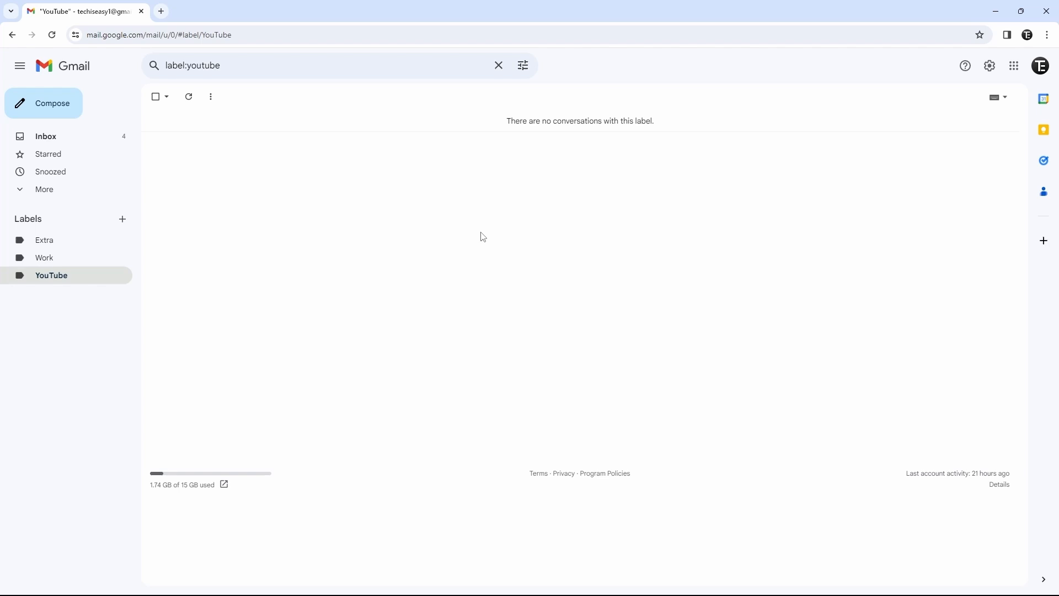
mouse_move(555, 387)
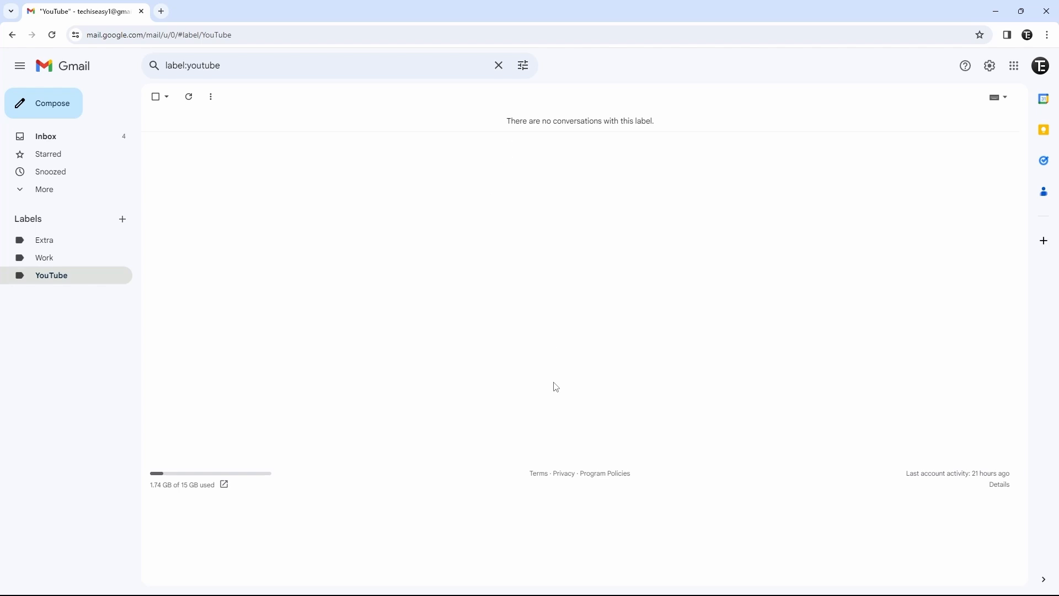
left_click(45, 135)
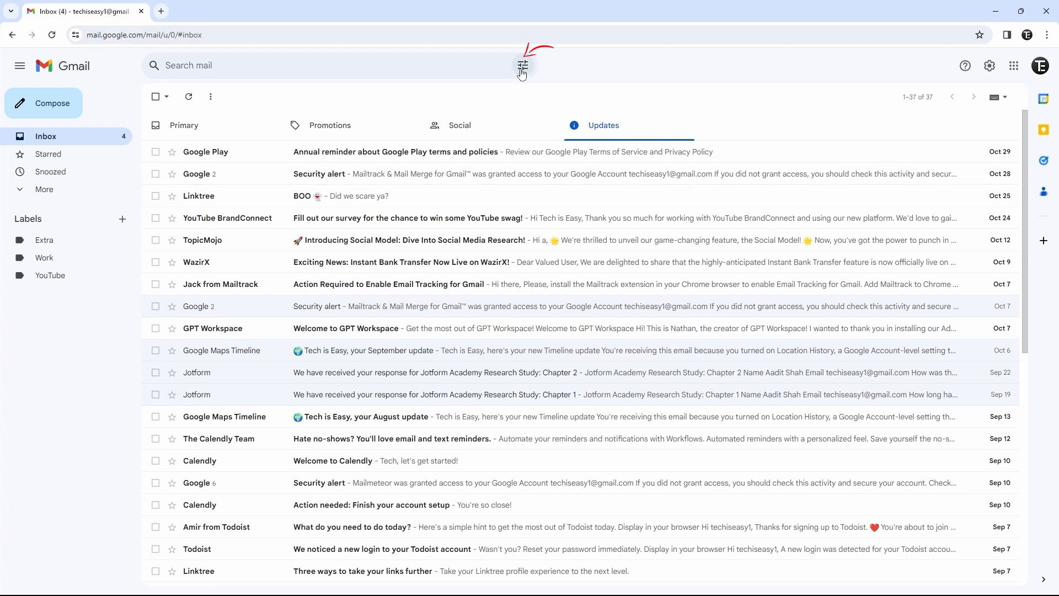
Enter 'Youtube' in the Has the words field of the advanced search form
left_click(522, 65)
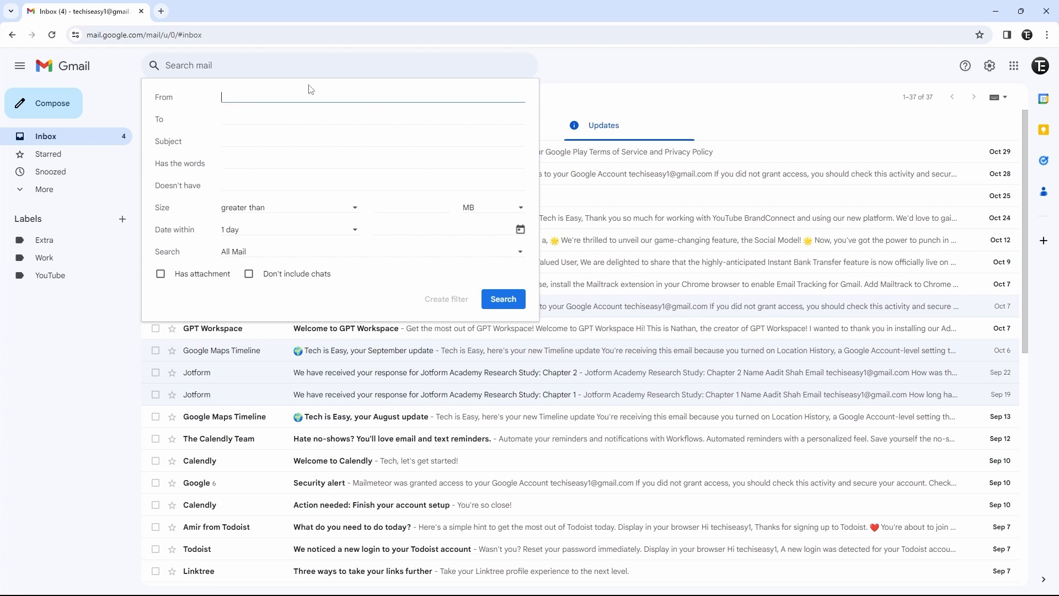
mouse_move(245, 95)
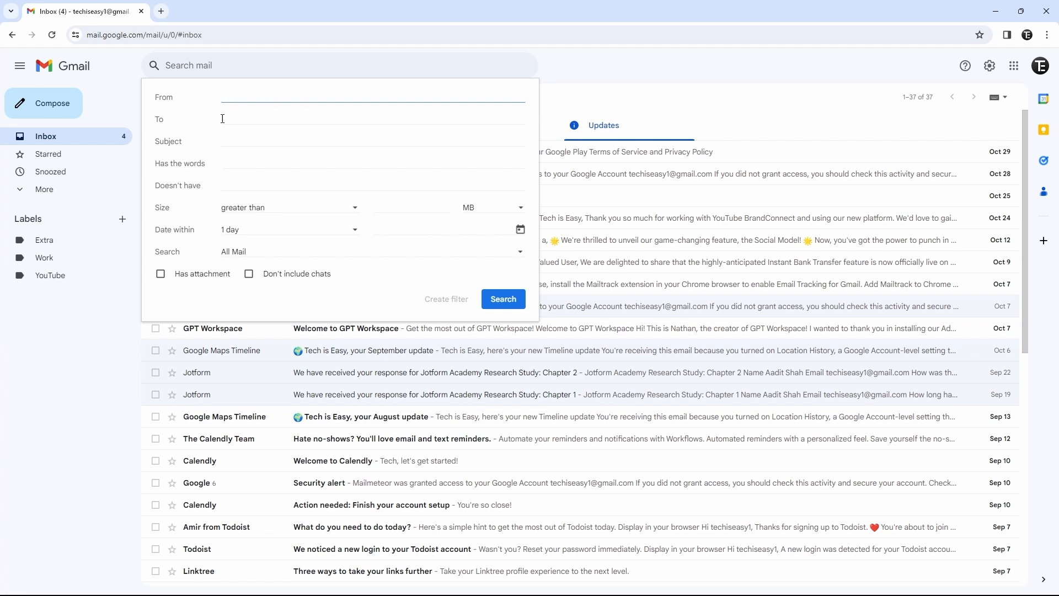
mouse_move(238, 139)
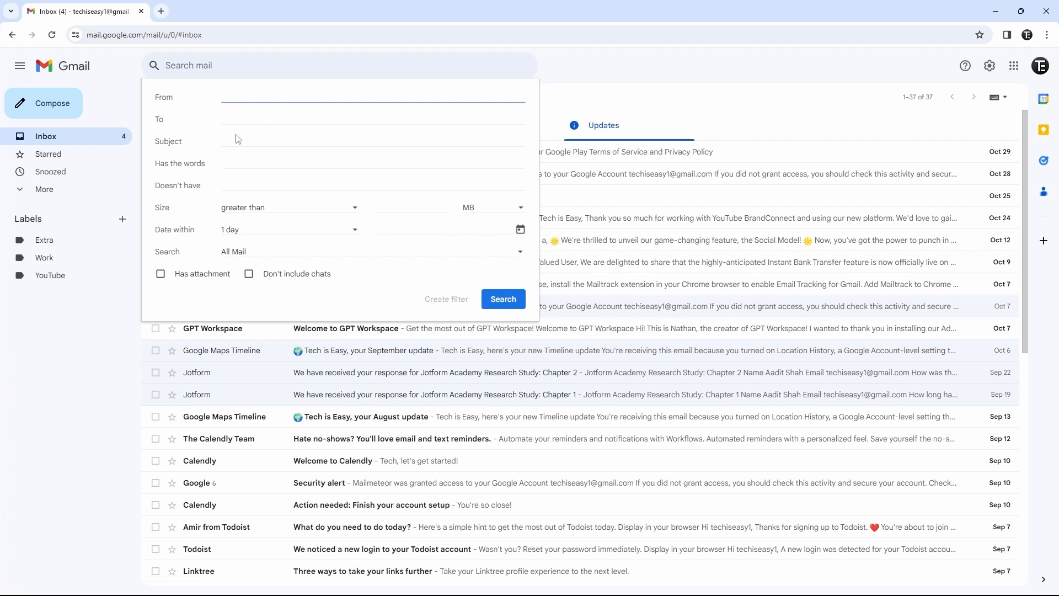
mouse_move(222, 98)
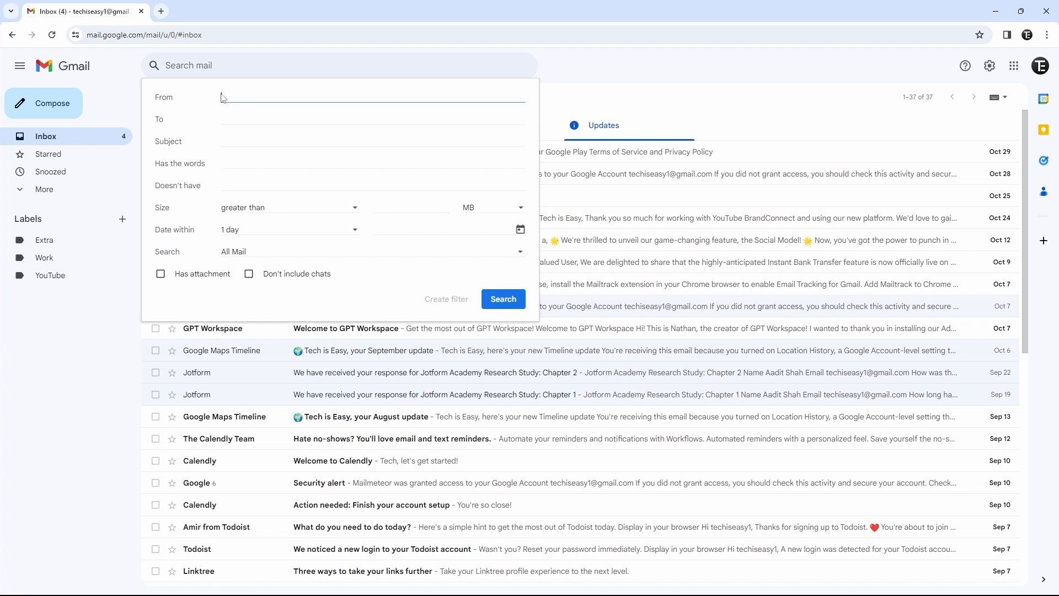
mouse_move(245, 153)
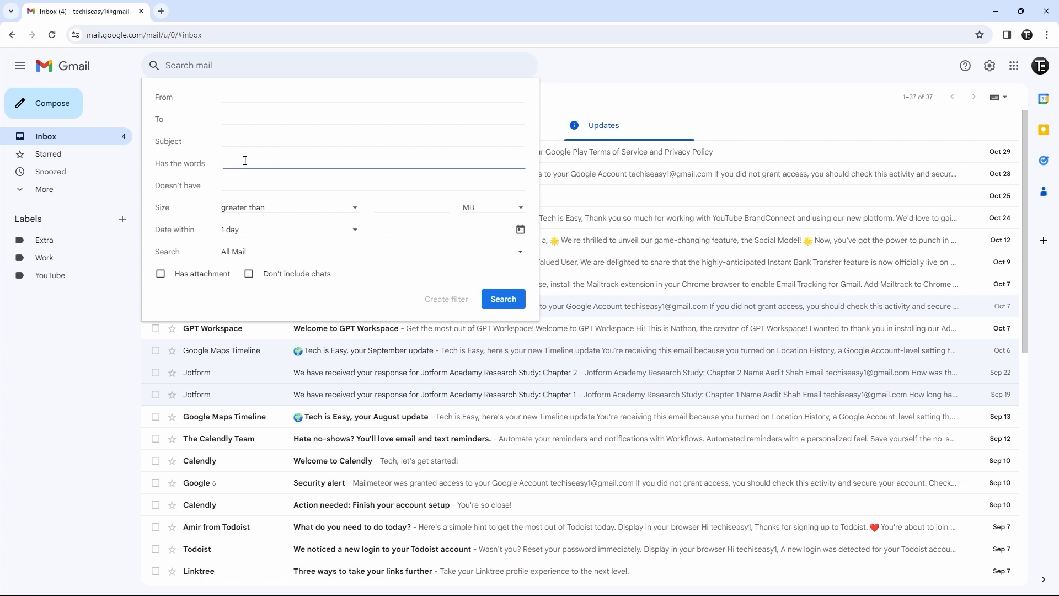
type("Youtube")
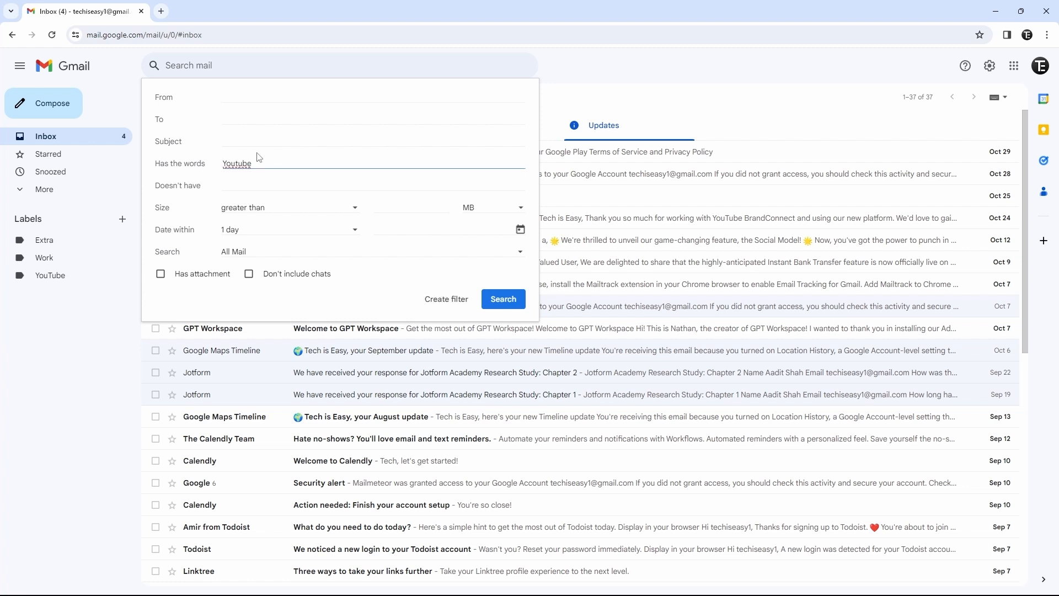
left_click(242, 163)
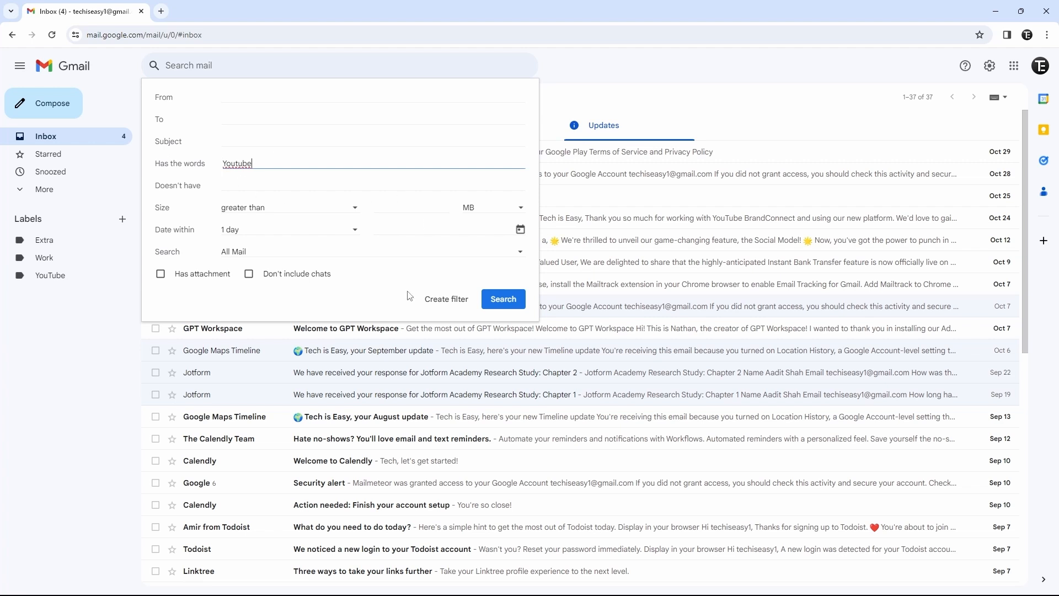
mouse_move(320, 200)
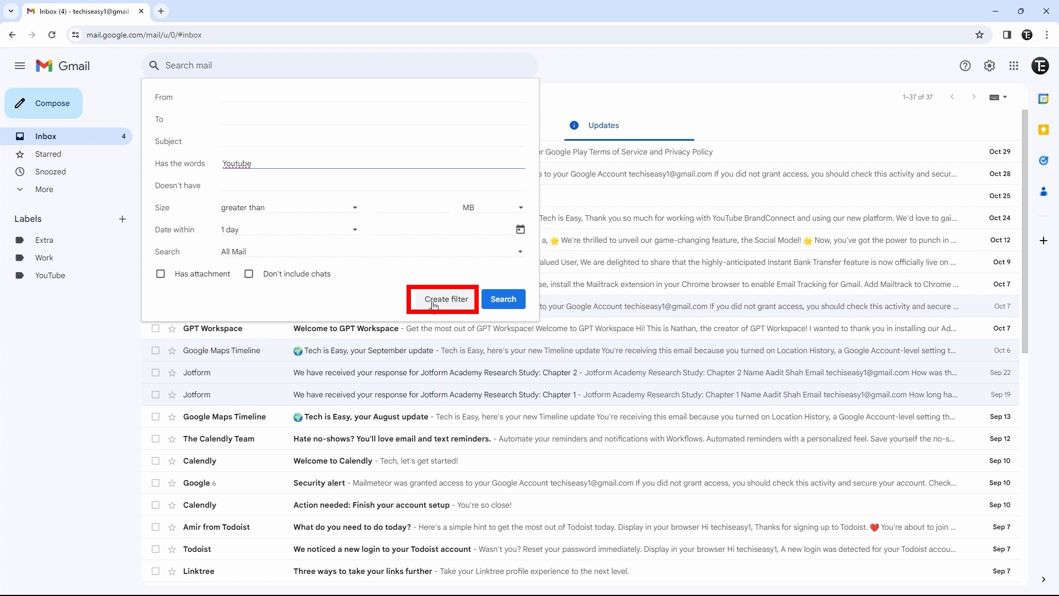
Make the filter apply the YouTube label, also to the 76 matching conversations
left_click(444, 299)
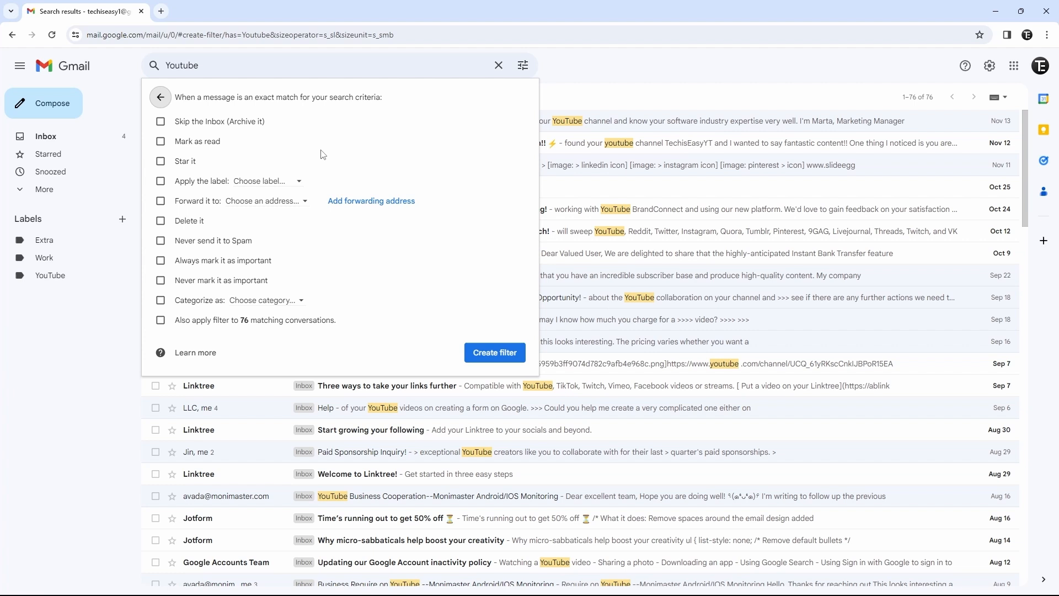
mouse_move(324, 149)
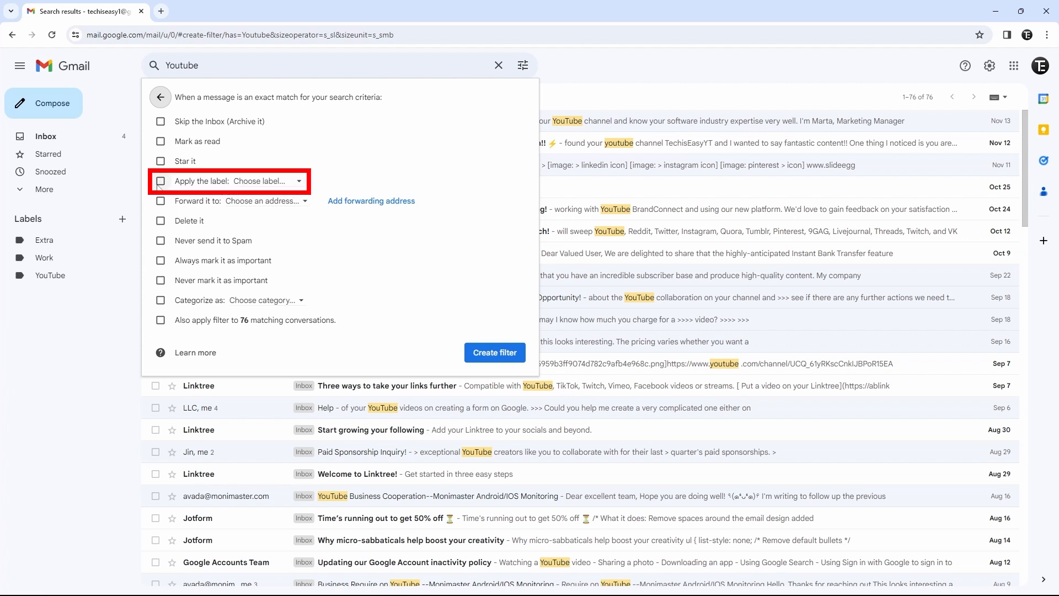
left_click(160, 180)
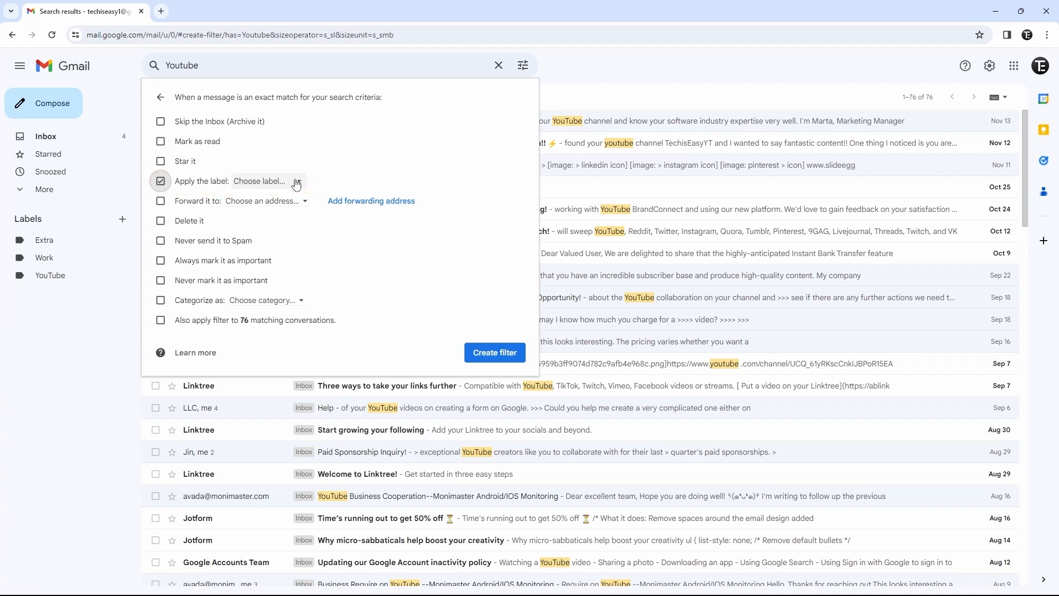
left_click(259, 179)
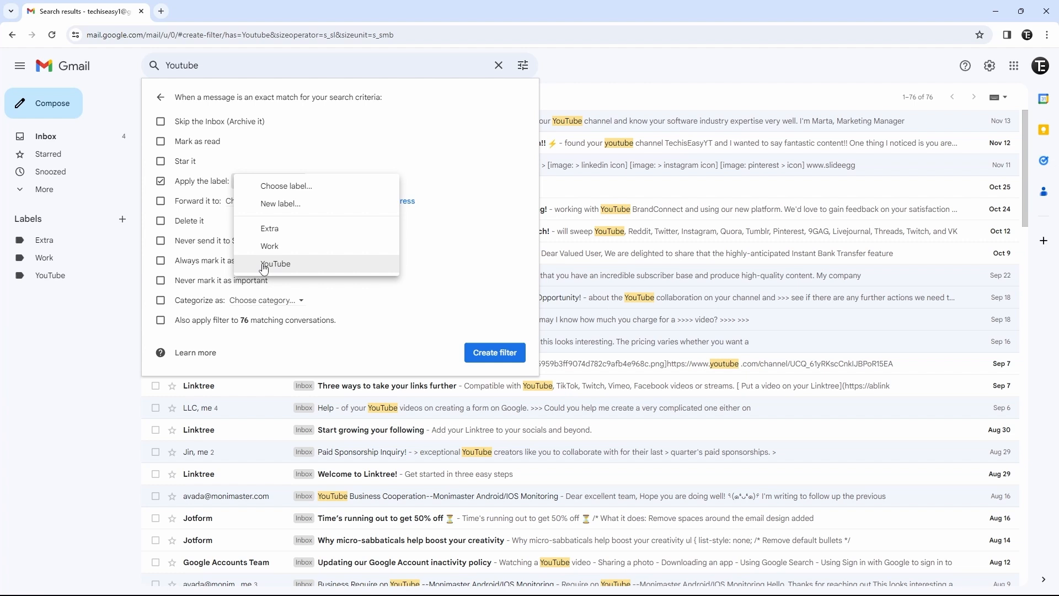
left_click(275, 263)
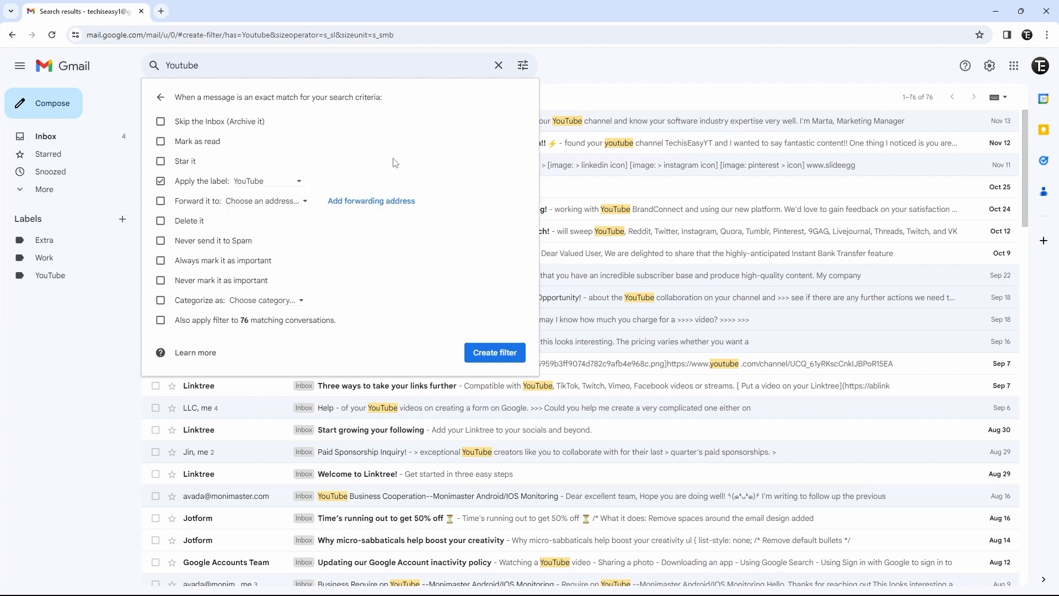
mouse_move(323, 196)
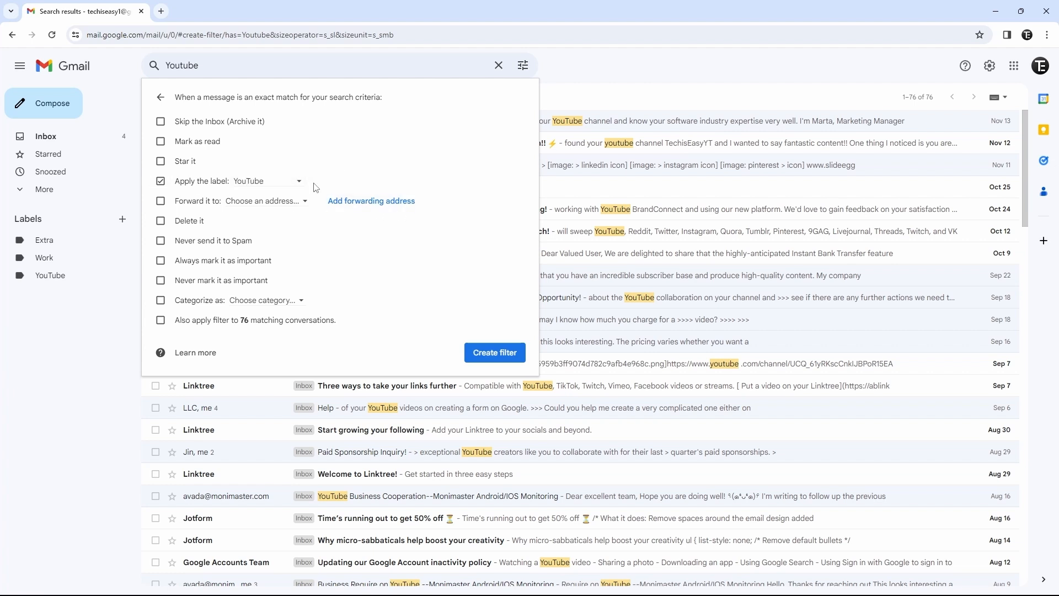
mouse_move(432, 122)
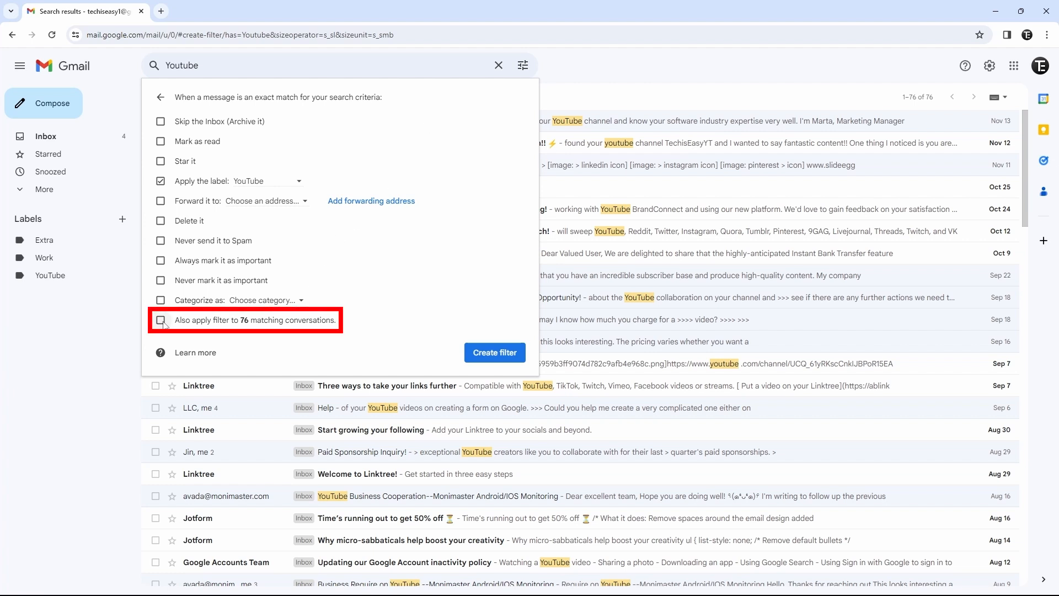
left_click(161, 320)
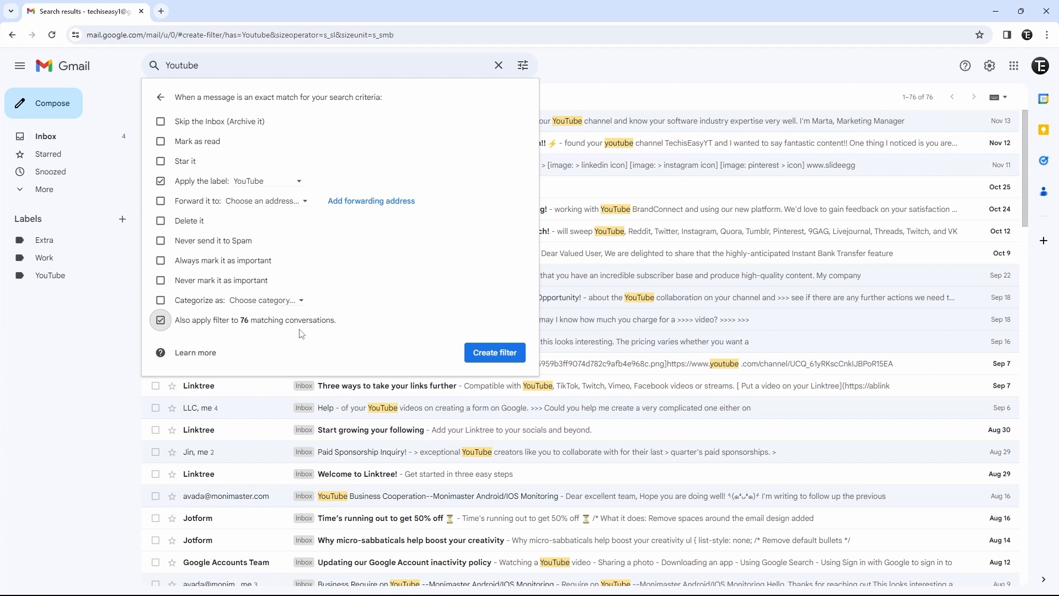
mouse_move(332, 325)
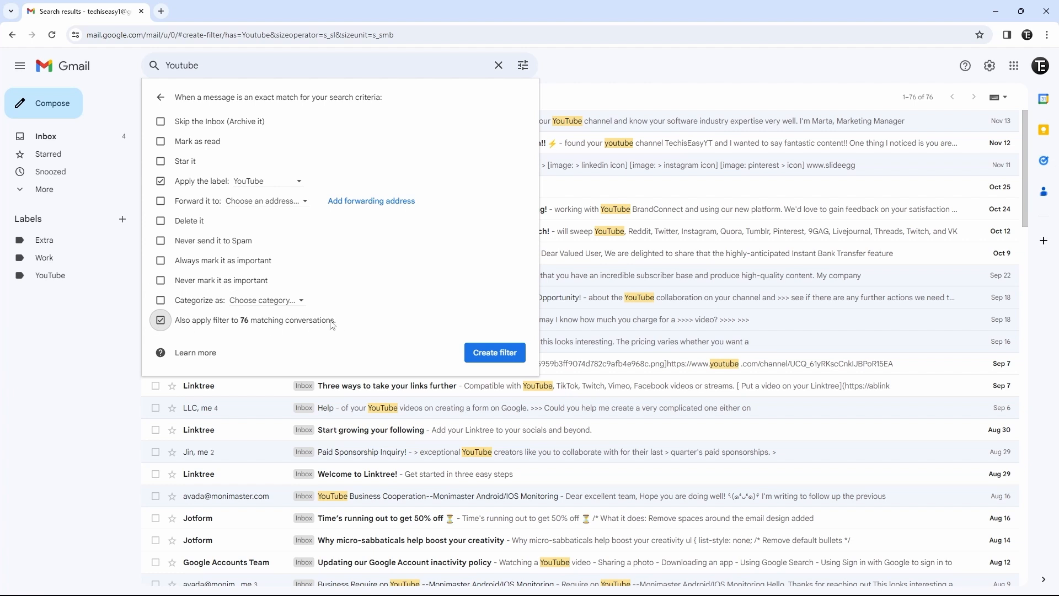
mouse_move(218, 330)
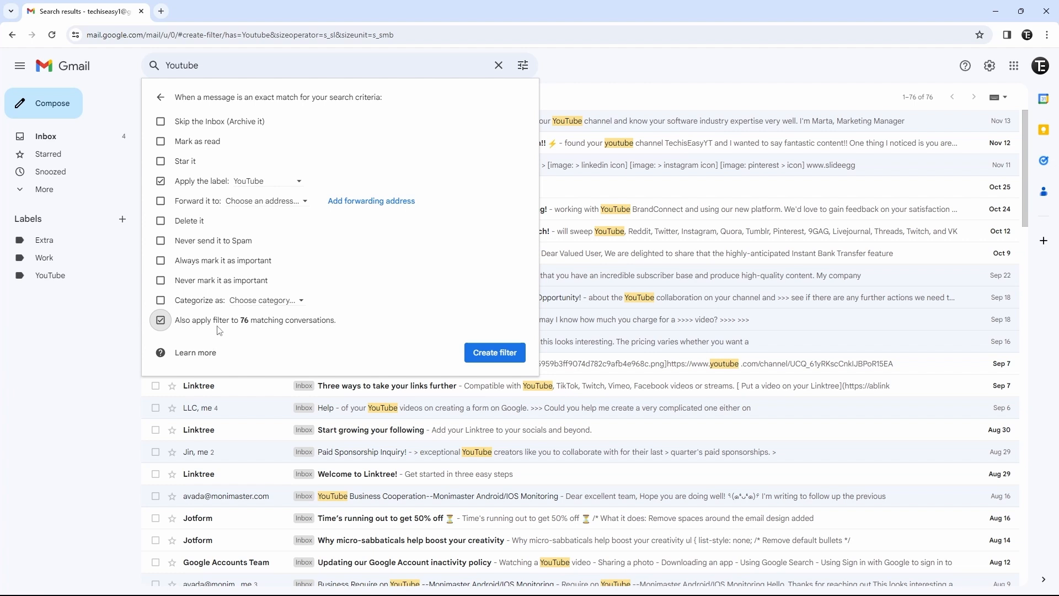
mouse_move(309, 321)
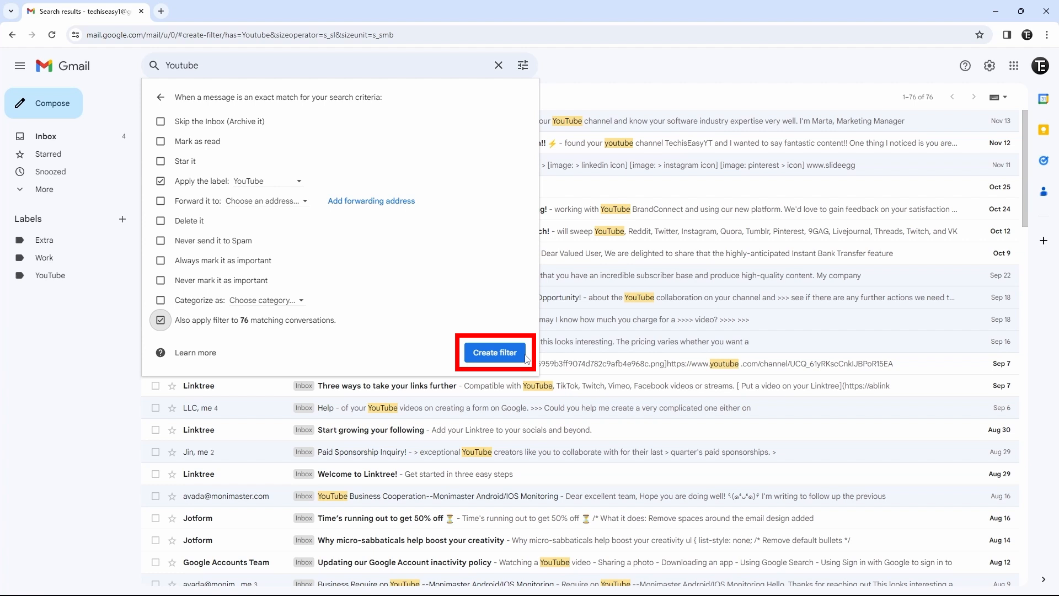
Save the Youtube filter and view the YouTube label's 76 conversations
left_click(494, 352)
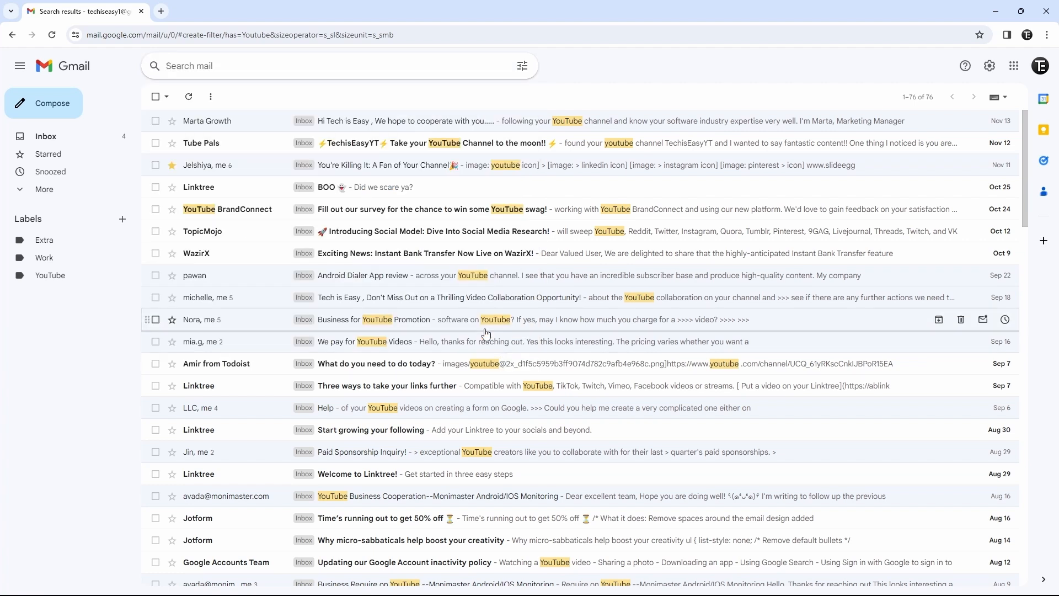
mouse_move(50, 279)
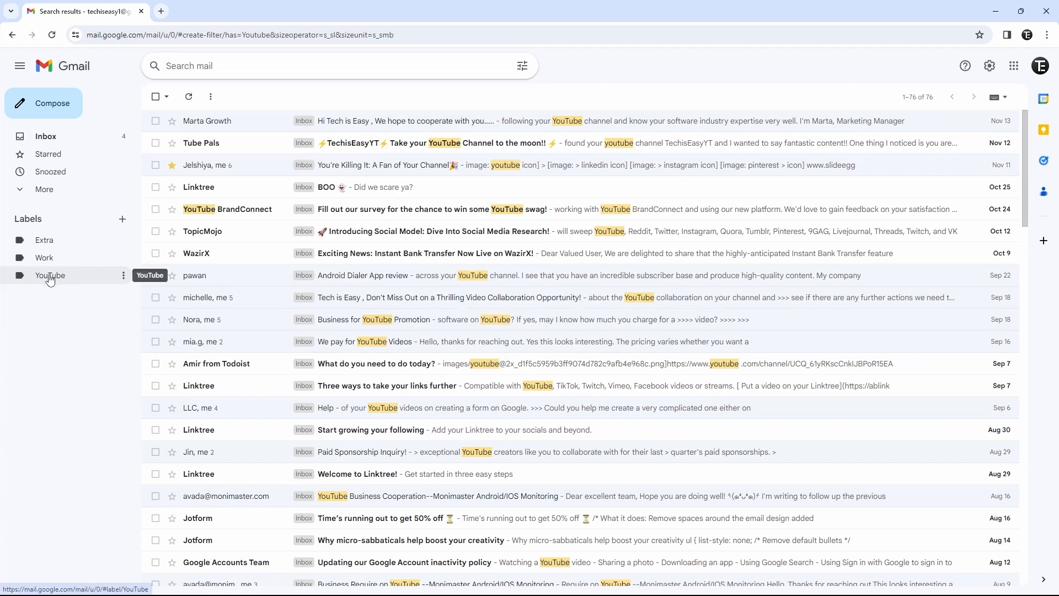
left_click(50, 275)
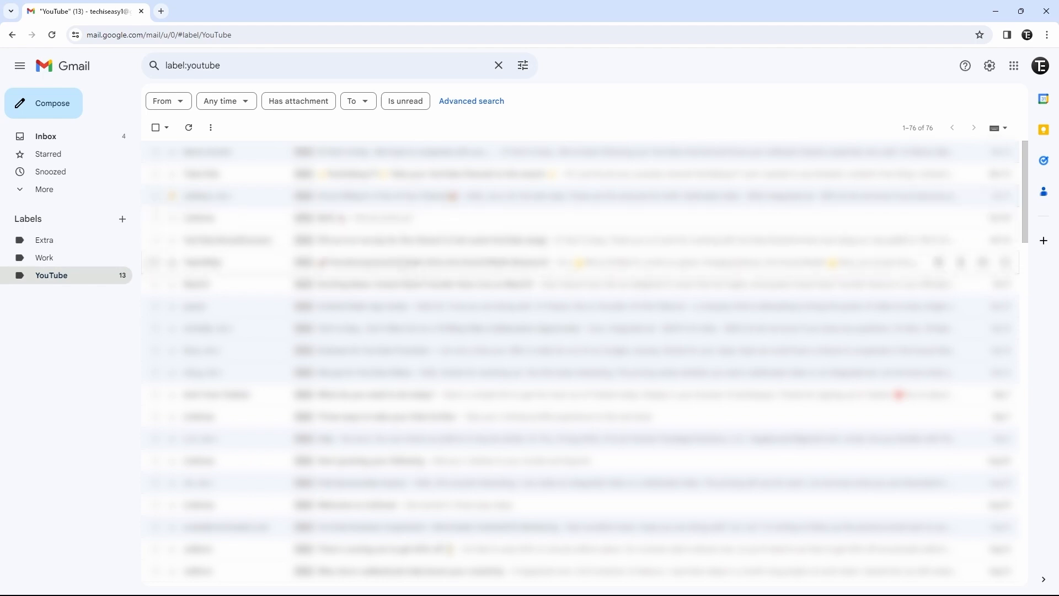
mouse_move(419, 283)
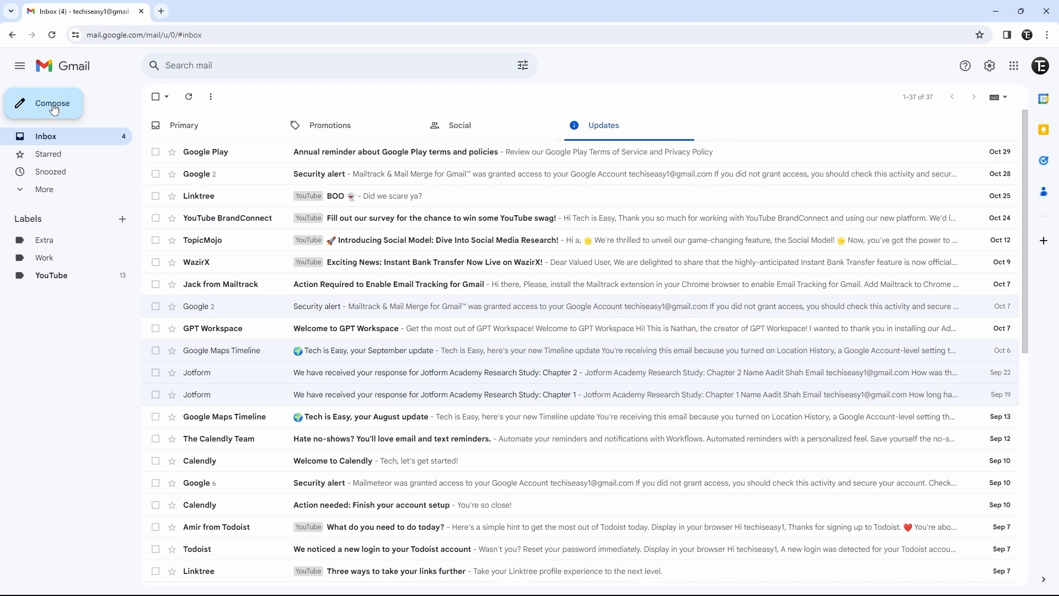
Send a test email with 'Youtube' in the body to your own 'tech' address
left_click(45, 103)
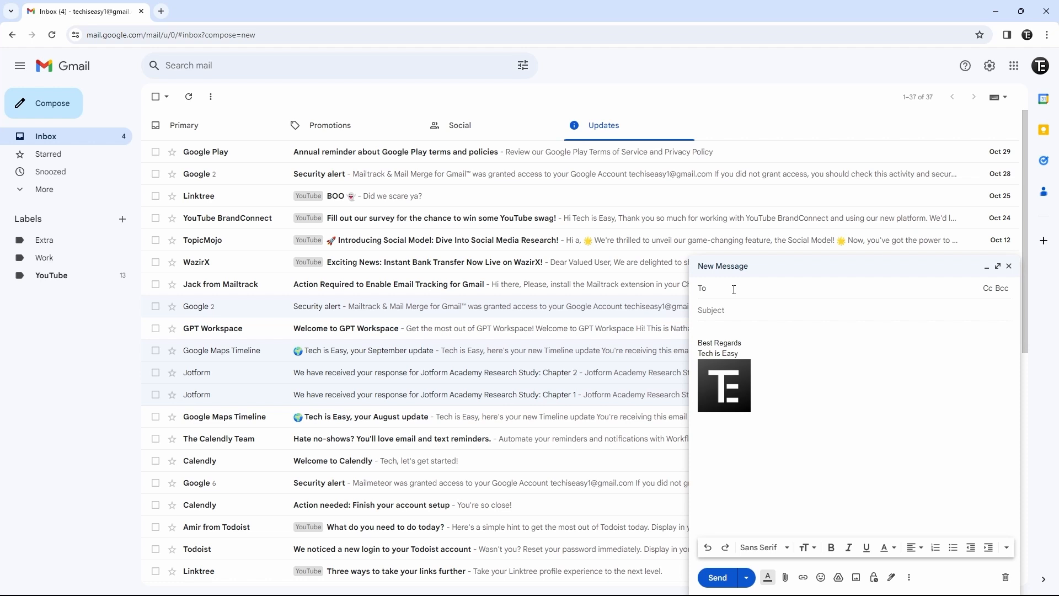
type("tech")
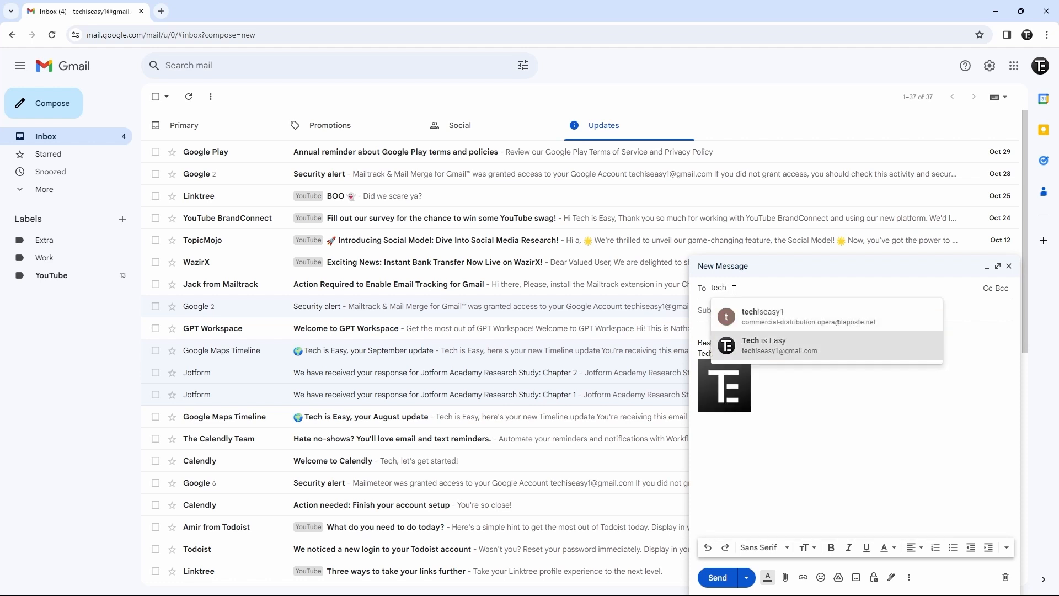
left_click(764, 344)
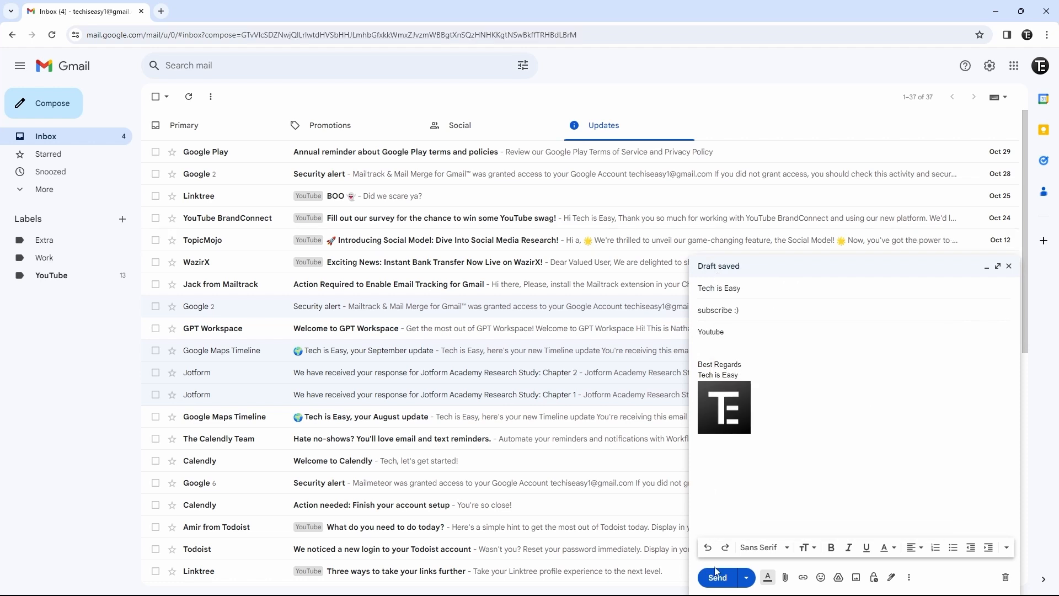
left_click(717, 577)
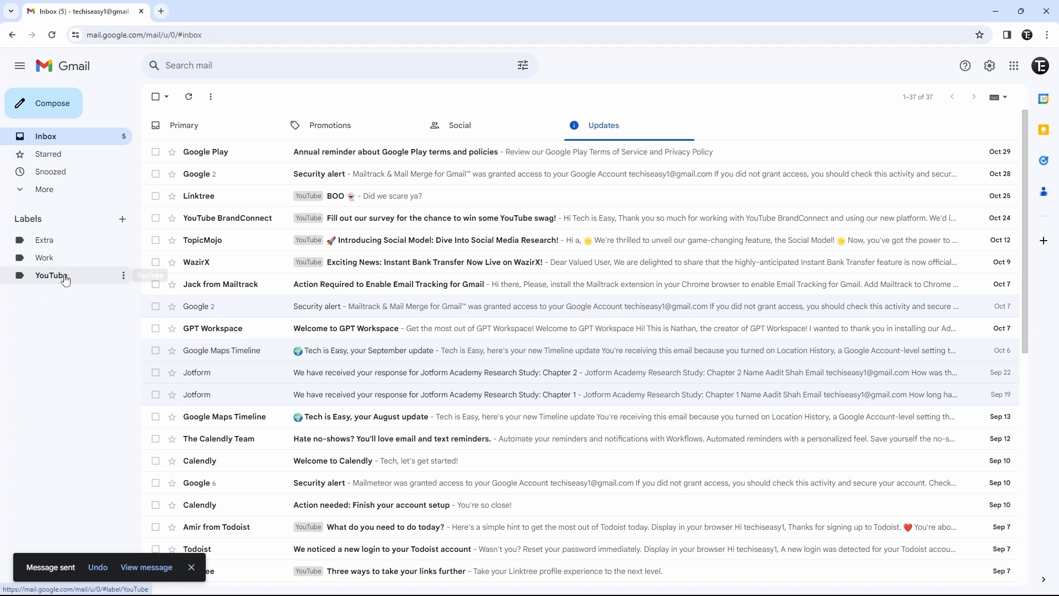
View the YouTube label to confirm the test email arrived there
left_click(51, 274)
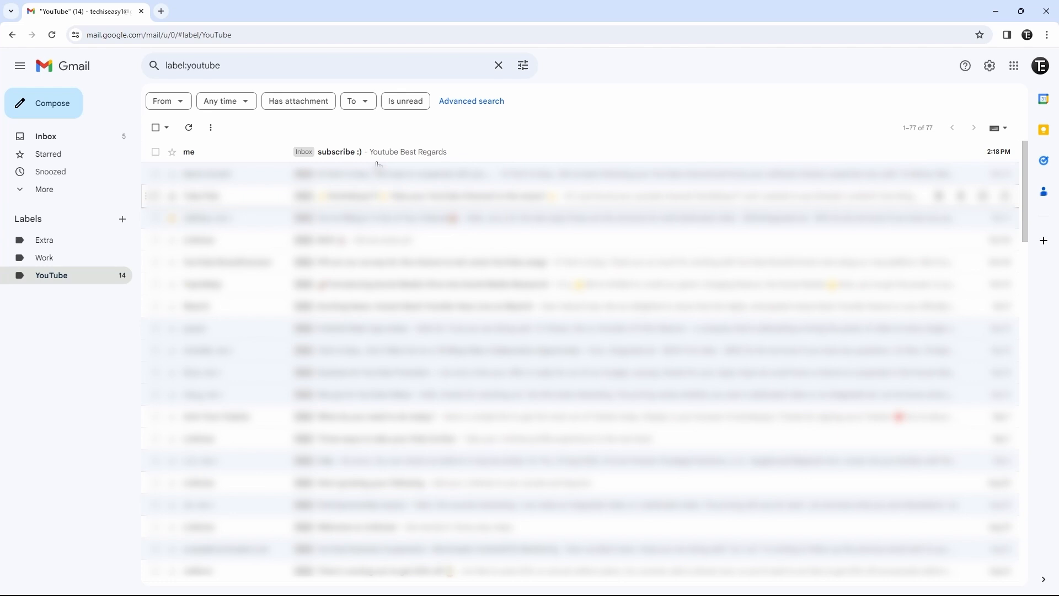
mouse_move(396, 151)
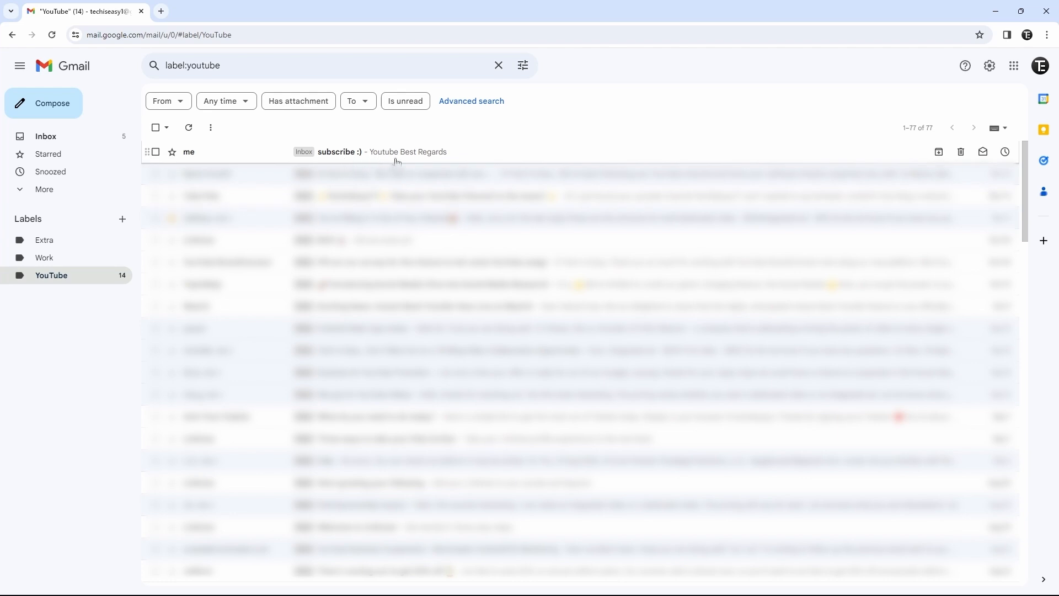
mouse_move(91, 398)
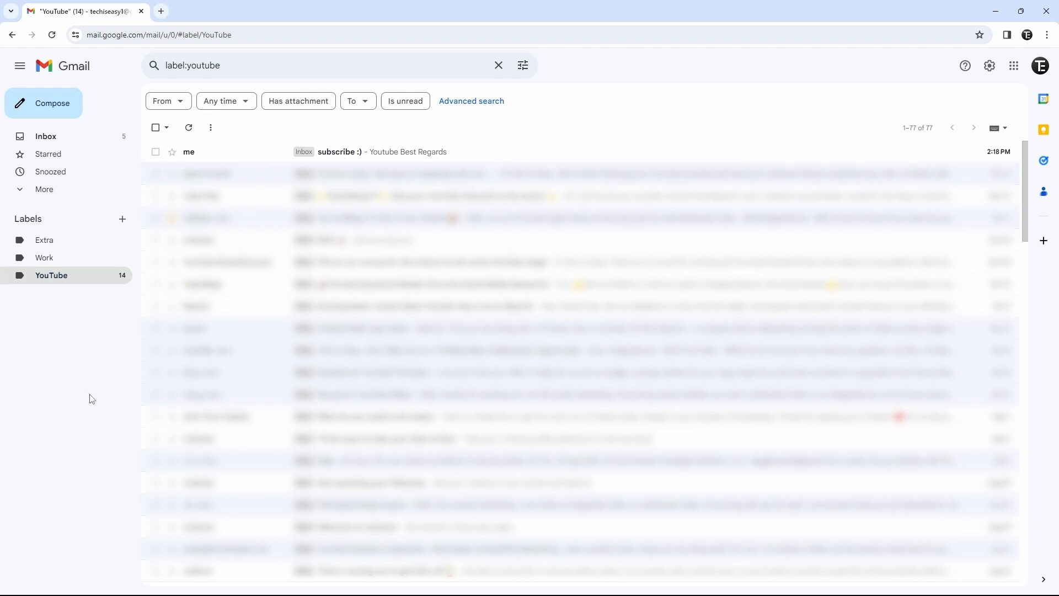